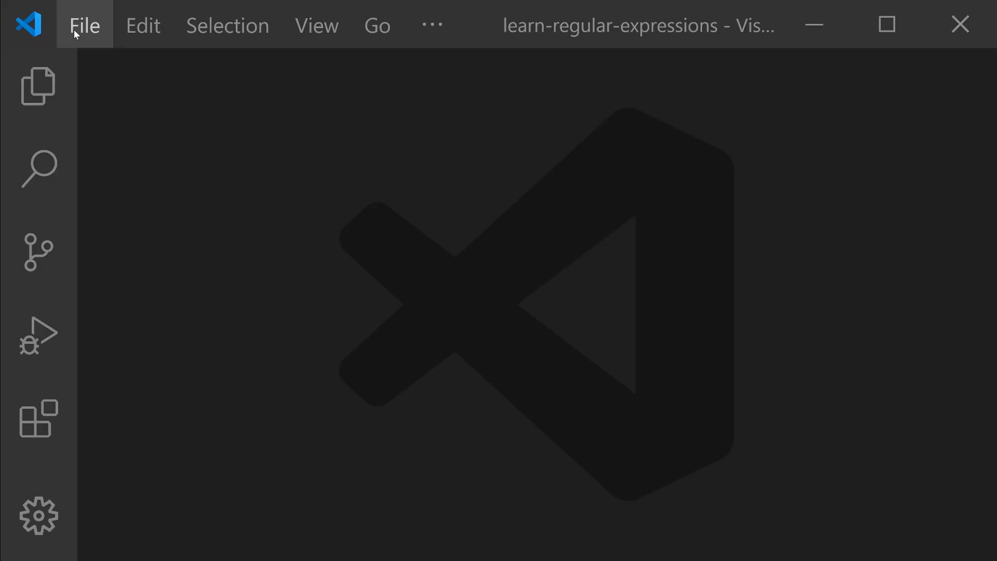
Reopen the recent learn-regular-expressions folder, open english-words.txt, and hide the sidebar
{"action": "left_click", "coordinate": [85, 25]}
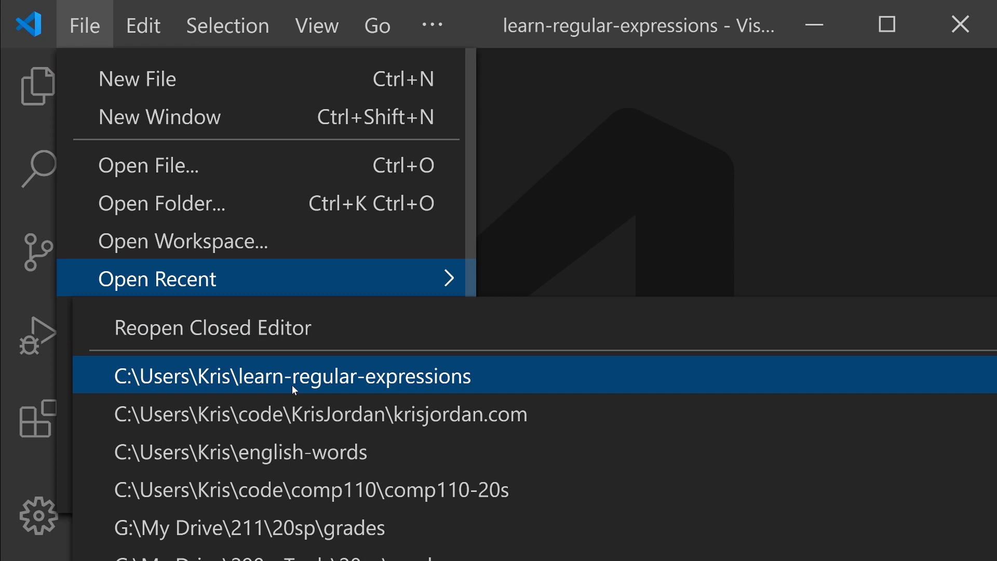
{"action": "left_click", "coordinate": [293, 376]}
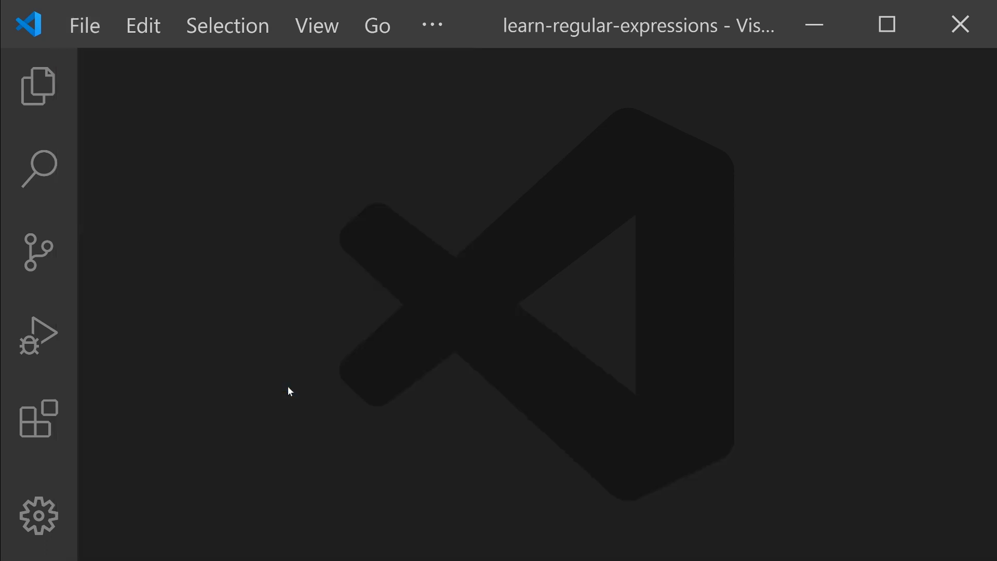
{"action": "left_click", "coordinate": [38, 85]}
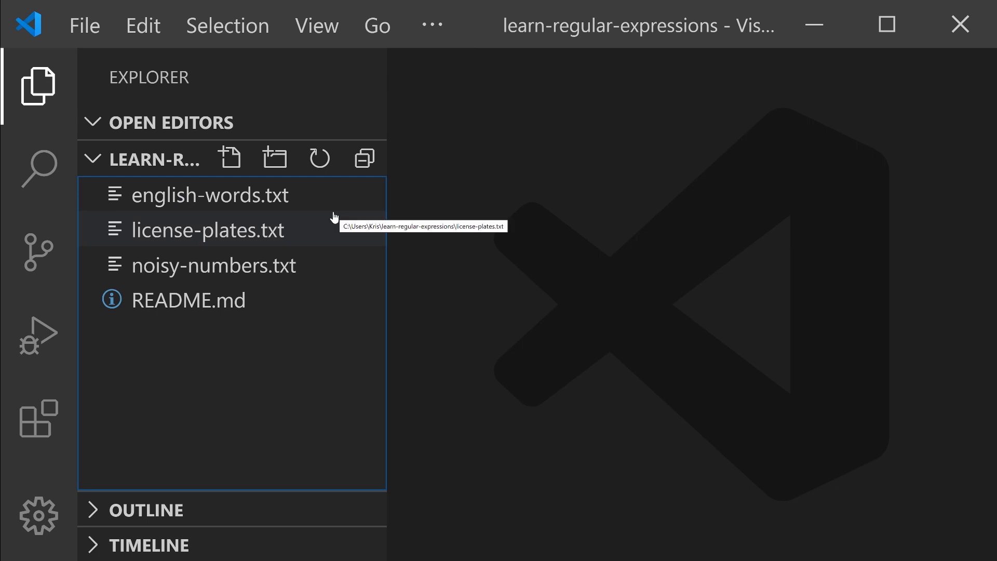
{"action": "left_click", "coordinate": [210, 194]}
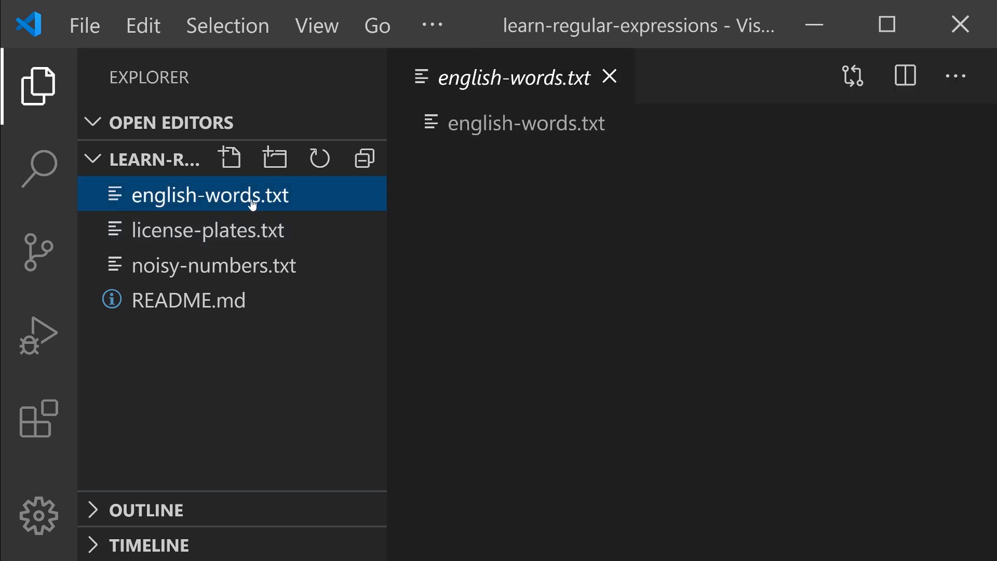
{"action": "left_click", "coordinate": [37, 85]}
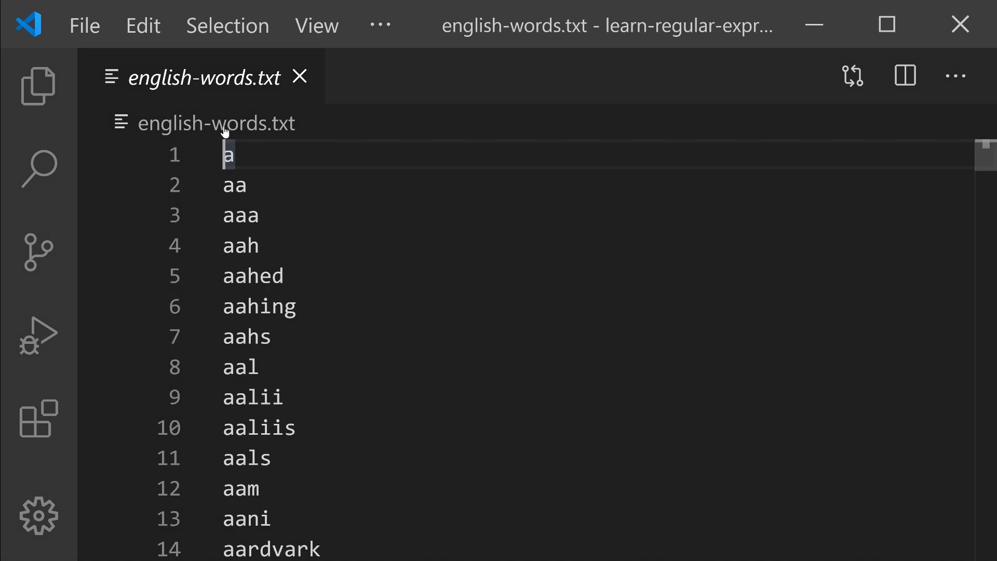
Search english-words.txt with the regex fall|spring and step through the 265 matches
{"action": "left_click", "coordinate": [143, 25]}
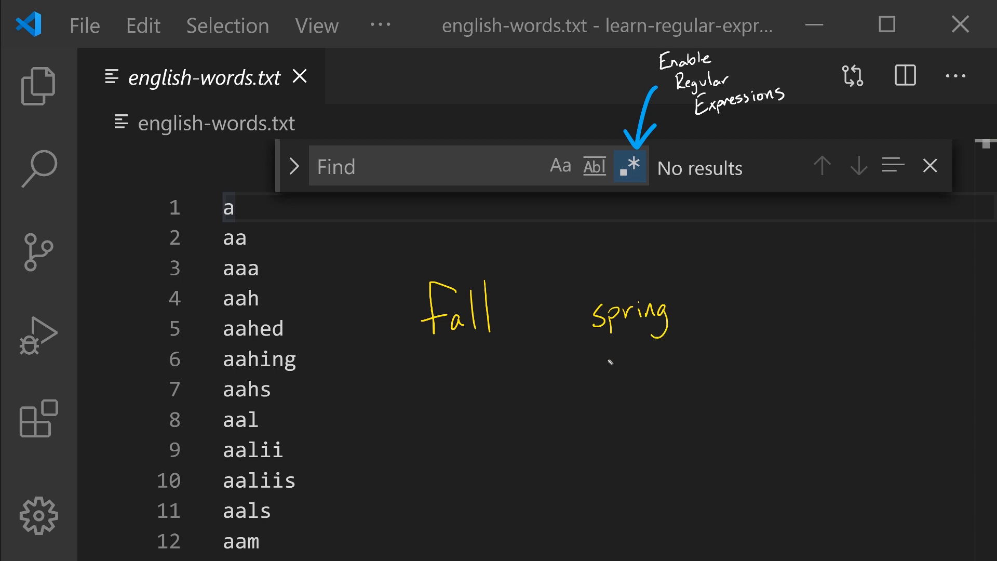
{"action": "mouse_move", "coordinate": [540, 264]}
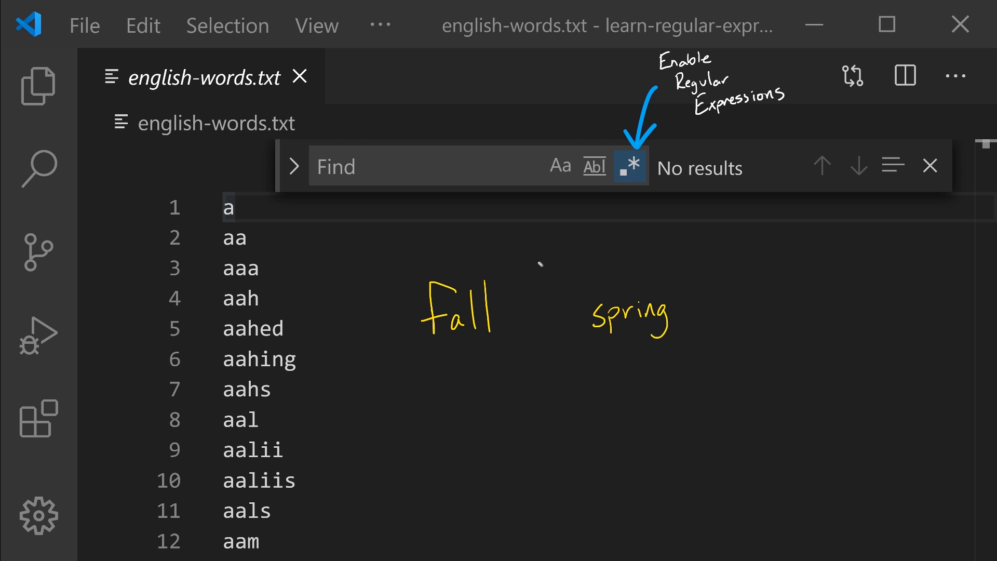
{"action": "left_click_drag", "start_coordinate": [539, 257], "coordinate": [541, 372]}
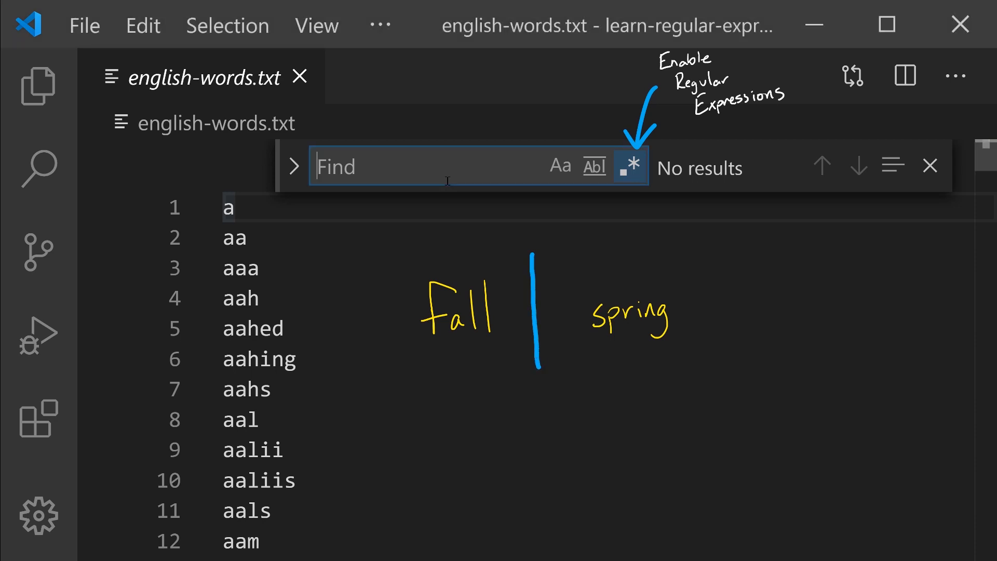
{"action": "type", "text": "fall|spring"}
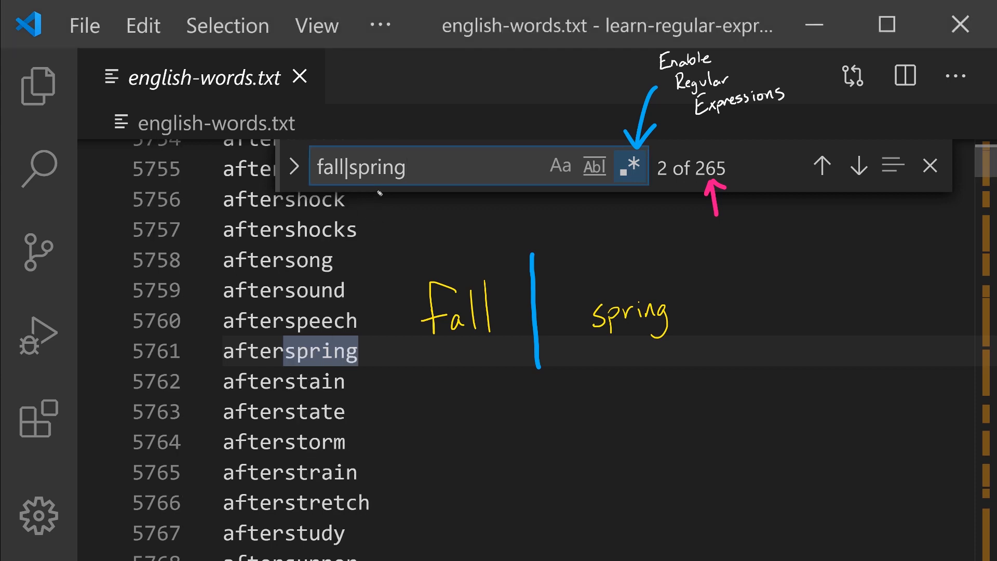
{"action": "left_click", "coordinate": [821, 166]}
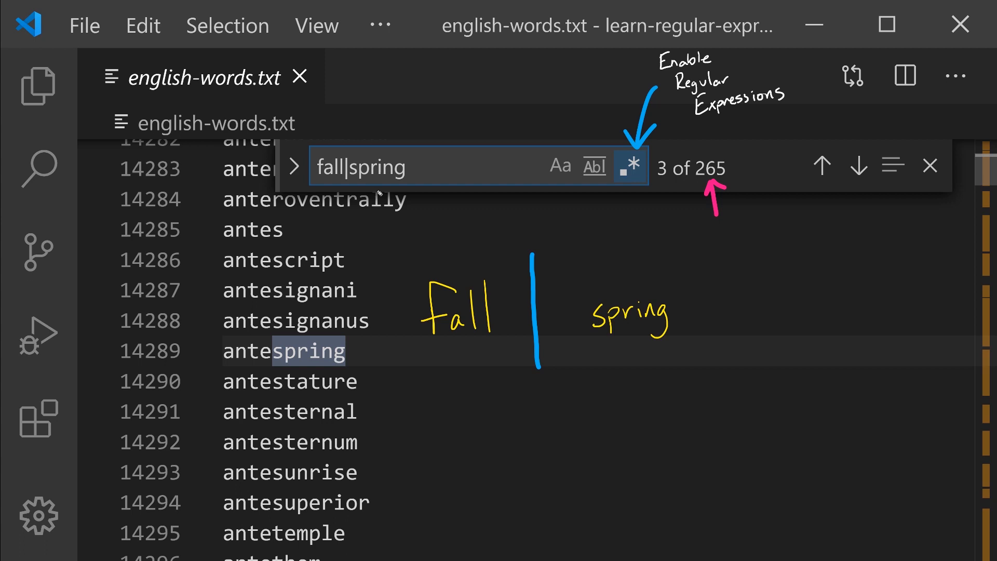
{"action": "left_click", "coordinate": [858, 166]}
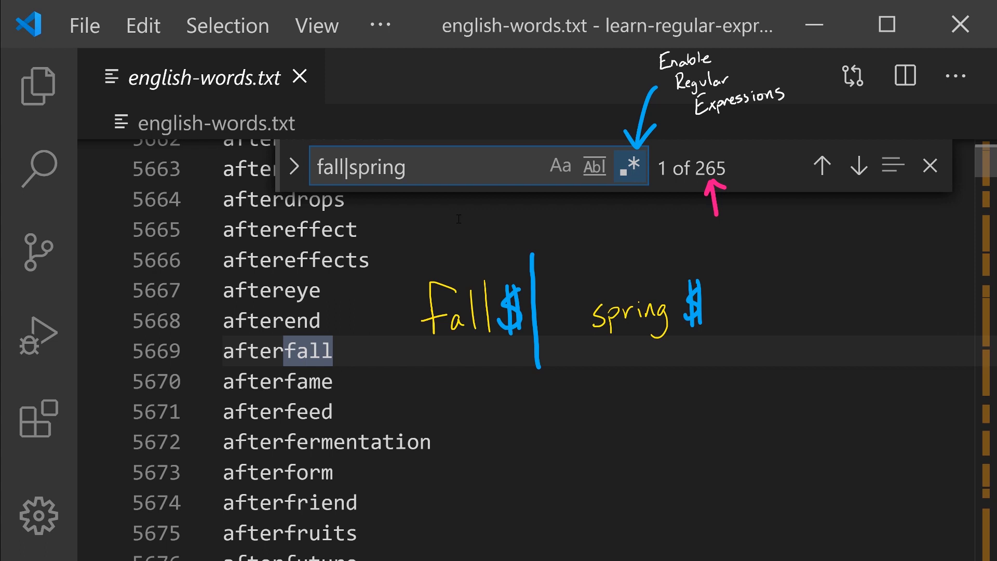
Anchor the pattern as fall$|spring$ and step through the 75 remaining matches
{"action": "type", "text": "$"}
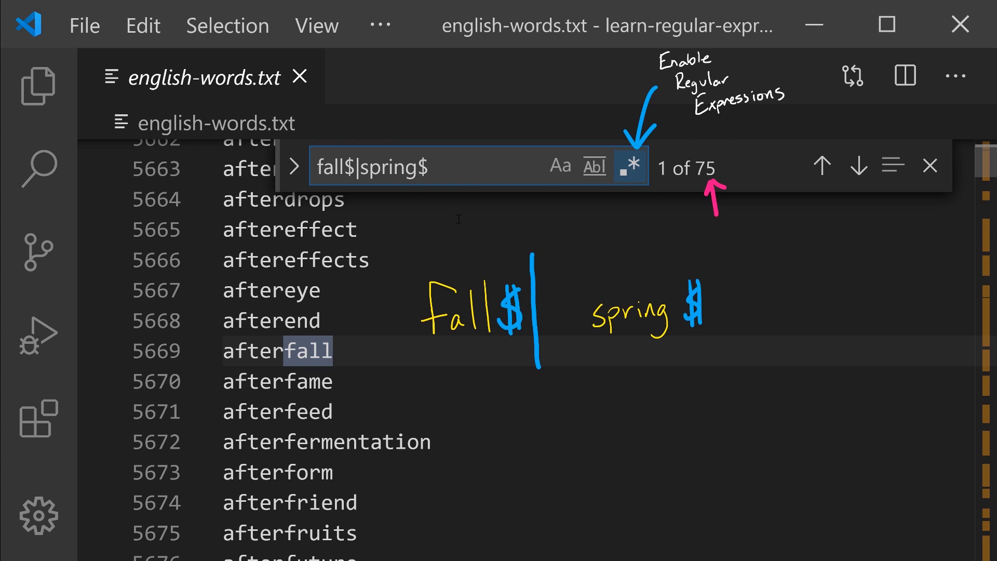
{"action": "left_click", "coordinate": [821, 167]}
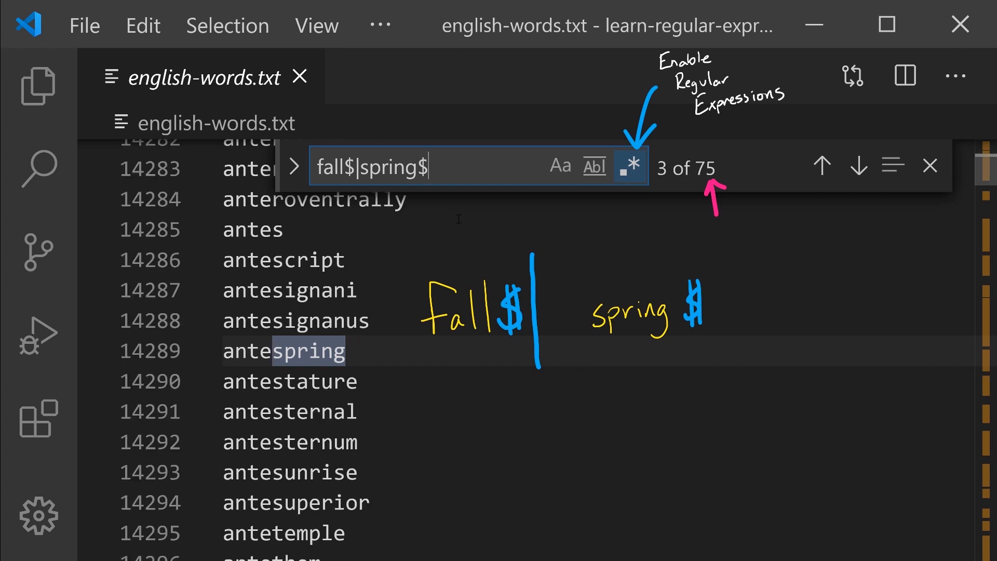
{"action": "left_click", "coordinate": [821, 166]}
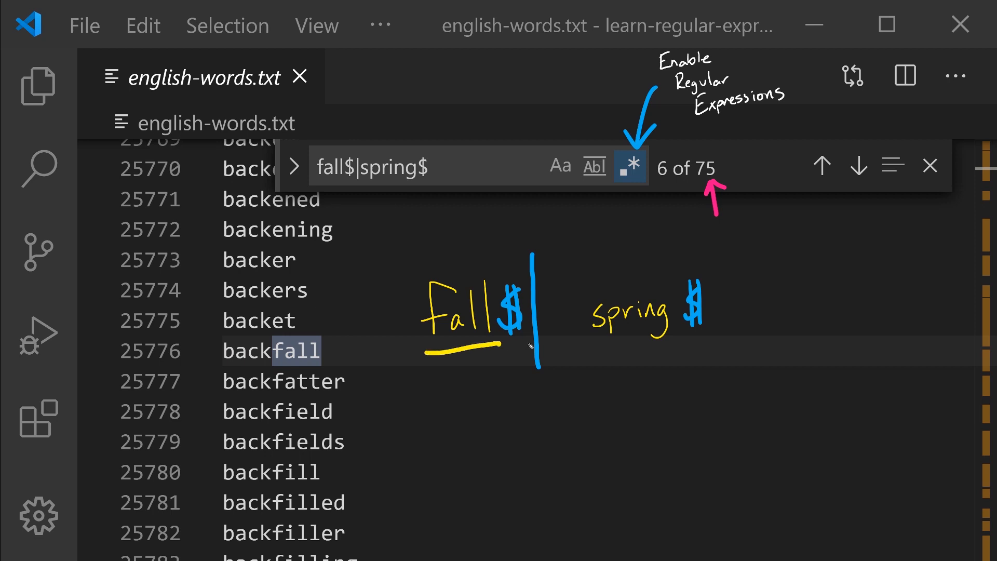
{"action": "left_click_drag", "start_coordinate": [598, 347], "coordinate": [674, 349]}
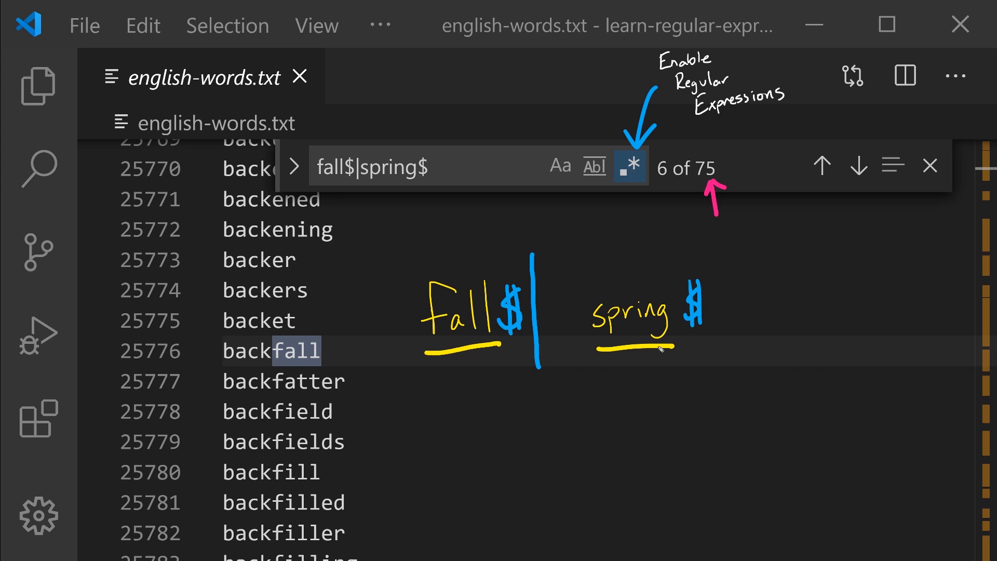
{"action": "mouse_move", "coordinate": [516, 412]}
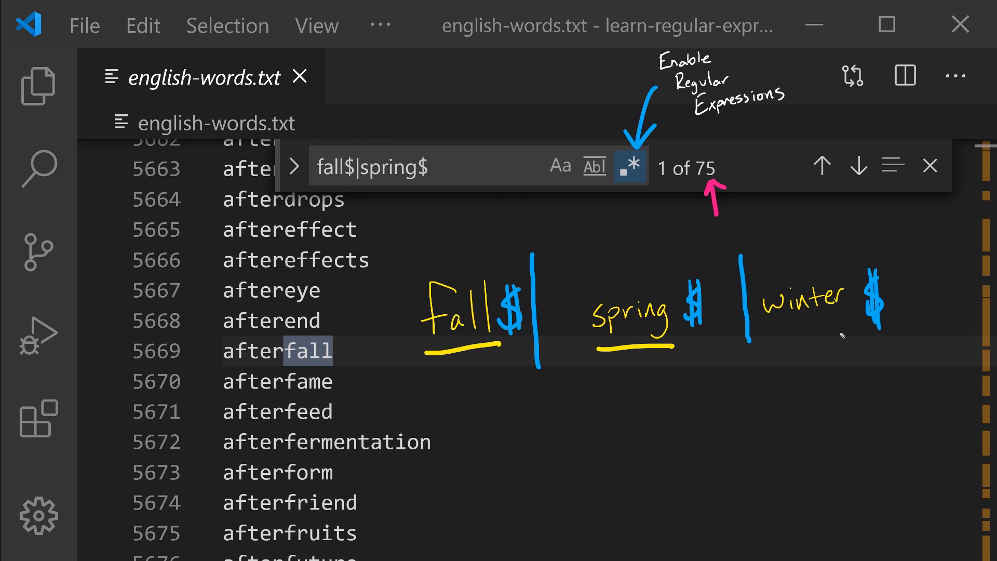
Add winter$ and move fall$ last, giving spring$|winter$|fall$ with 82 matches
{"action": "left_click", "coordinate": [467, 167]}
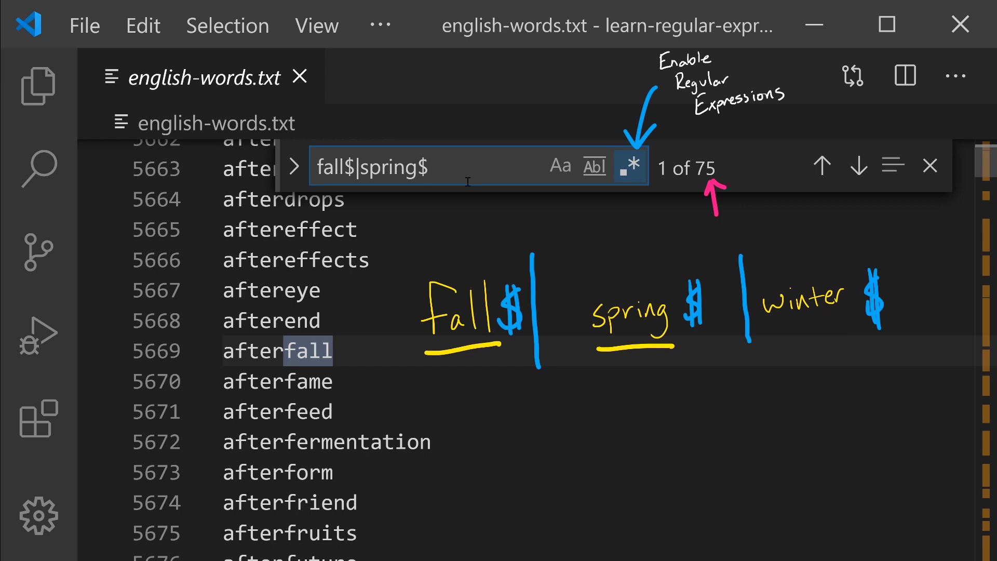
{"action": "type", "text": "|winter$"}
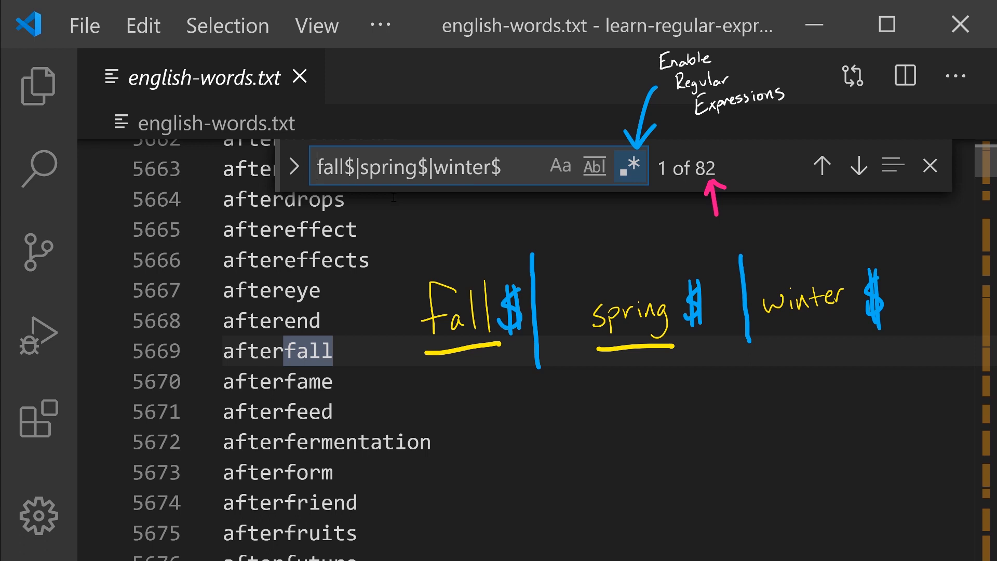
{"action": "double_click", "coordinate": [330, 167]}
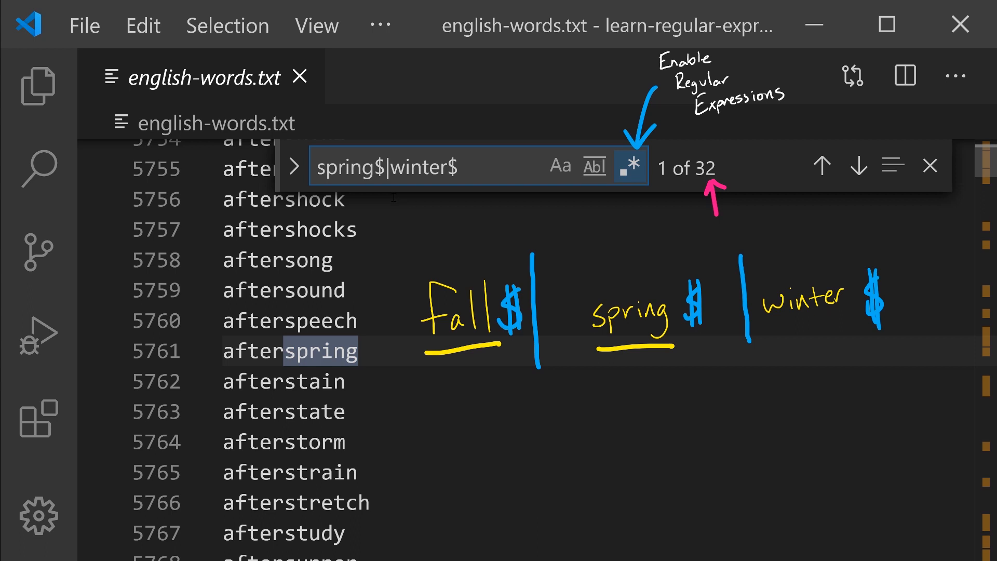
{"action": "type", "text": "|fall$"}
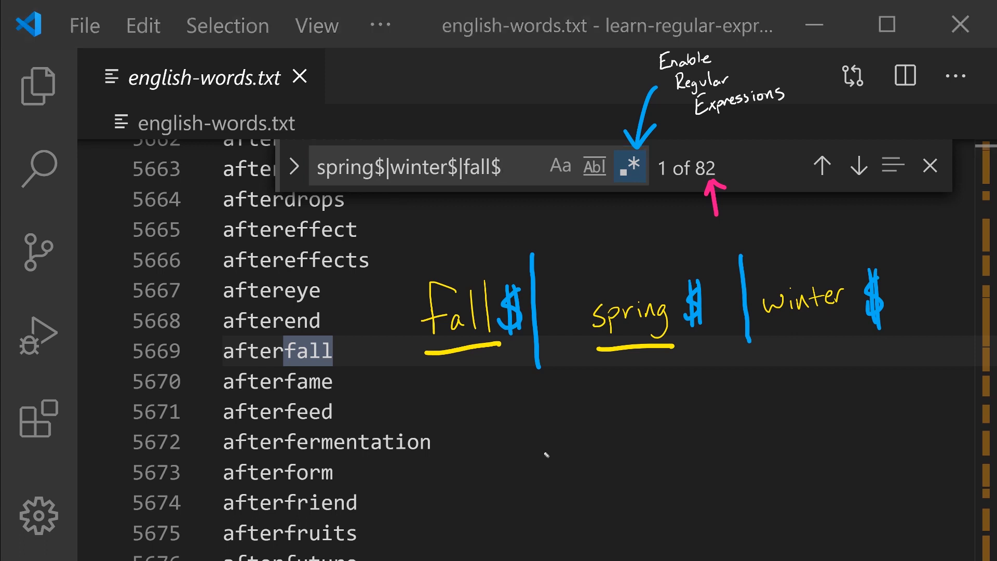
{"action": "mouse_move", "coordinate": [570, 464]}
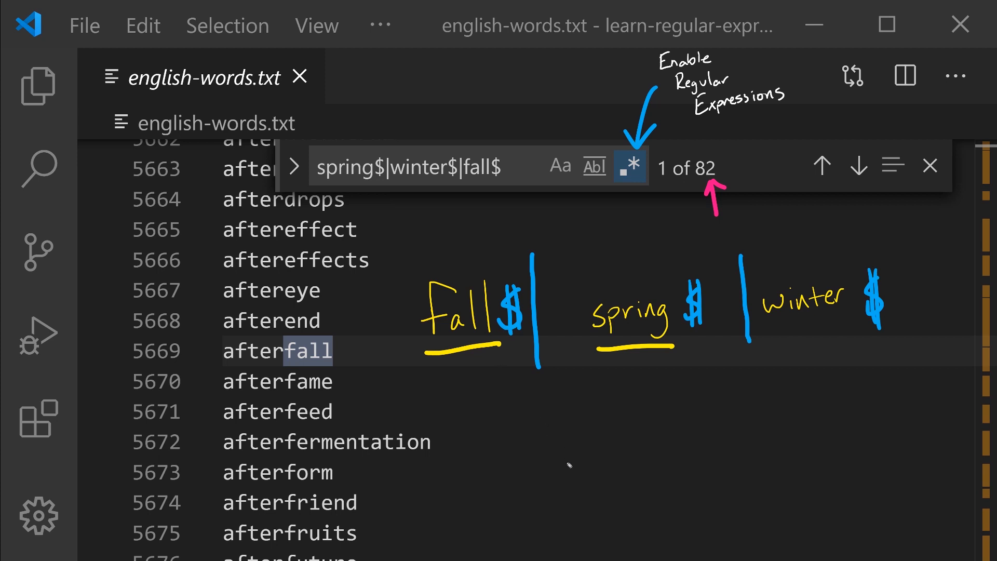
{"action": "mouse_move", "coordinate": [572, 459]}
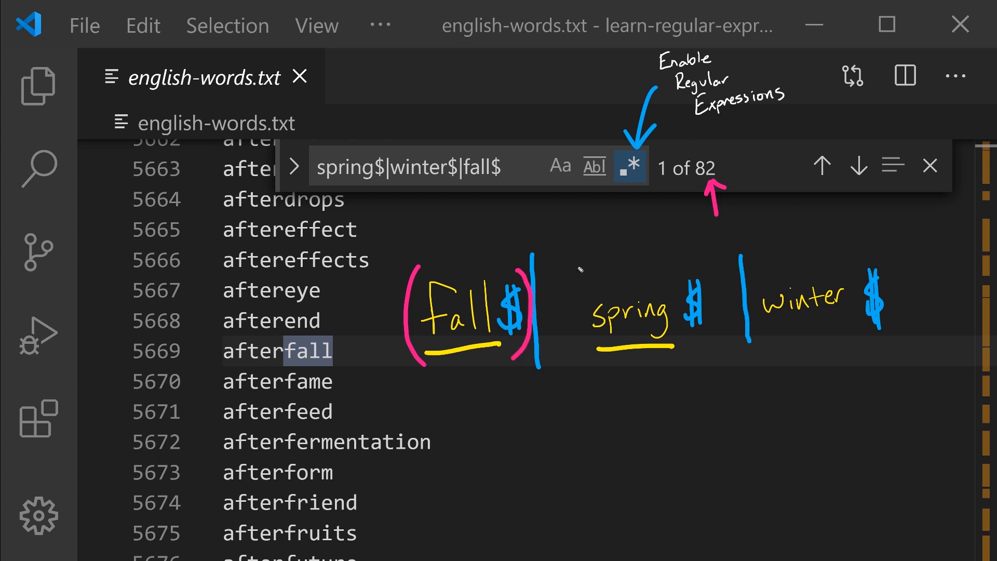
{"action": "type", "text": "(spring$)|(winter$)|(fall$)"}
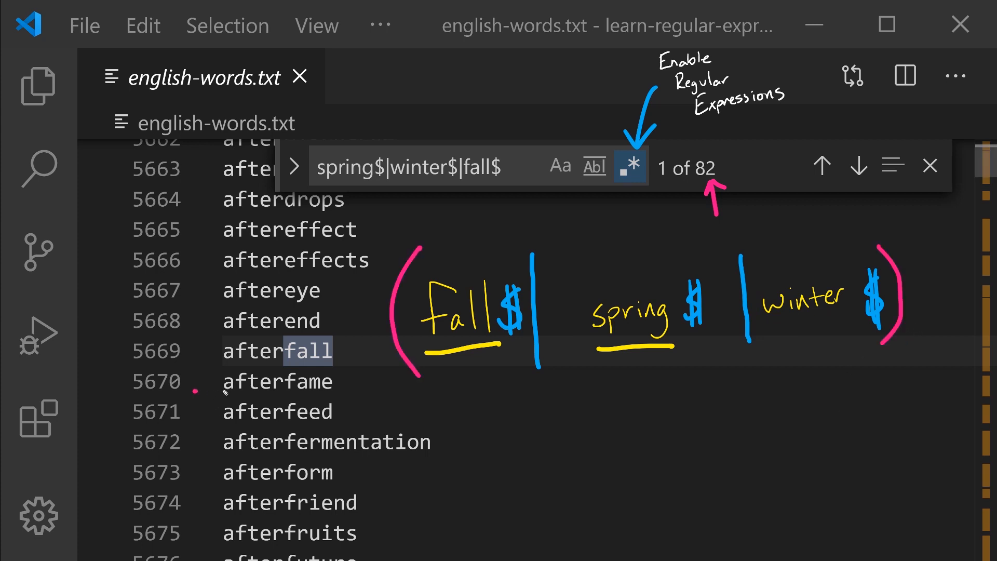
Group the alternatives and prefix 'be', giving be(spring$|winter$|fall$) with 4 matches like befall
{"action": "left_click_drag", "start_coordinate": [194, 389], "coordinate": [353, 382]}
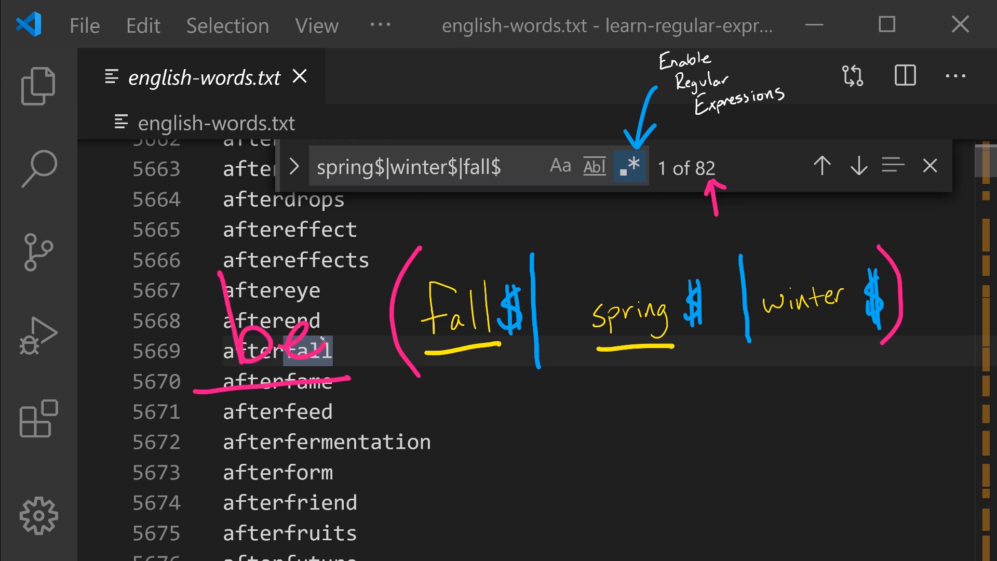
{"action": "type", "text": "("}
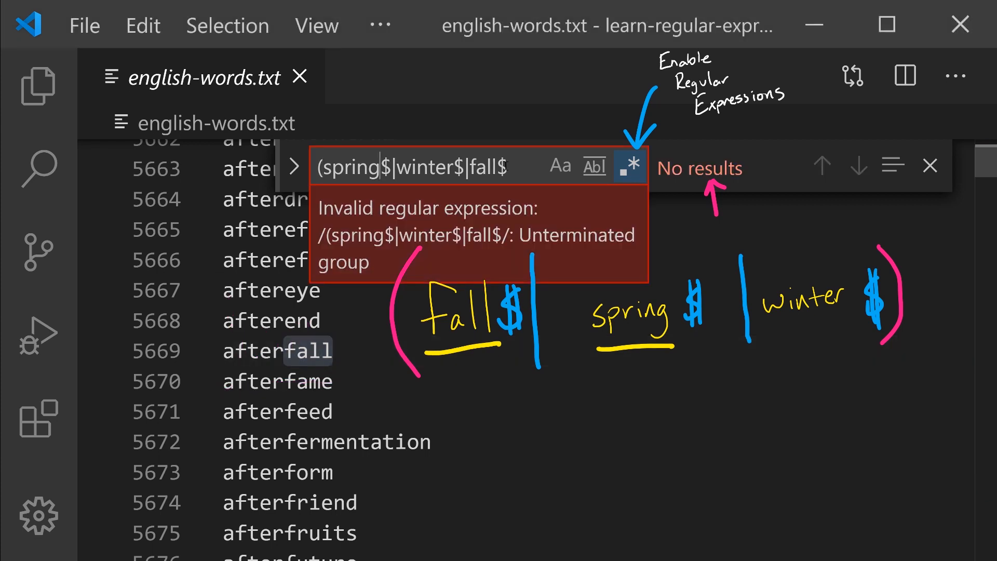
{"action": "type", "text": ")"}
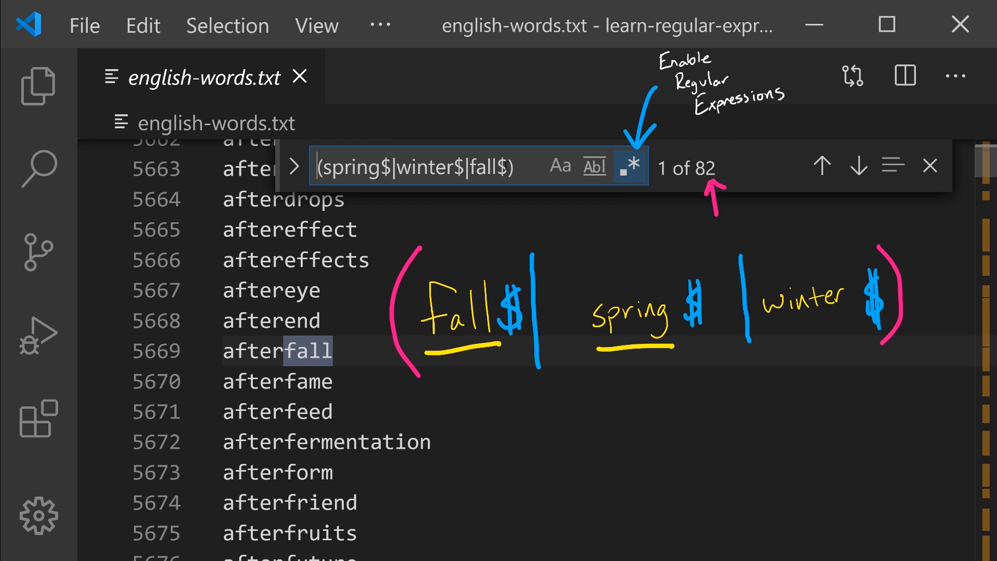
{"action": "type", "text": "be"}
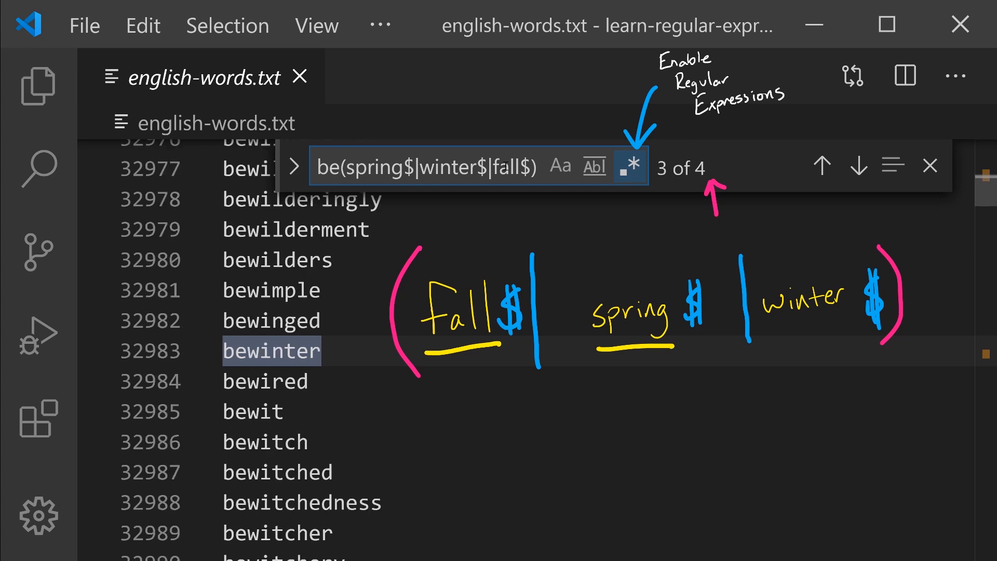
{"action": "left_click", "coordinate": [821, 167]}
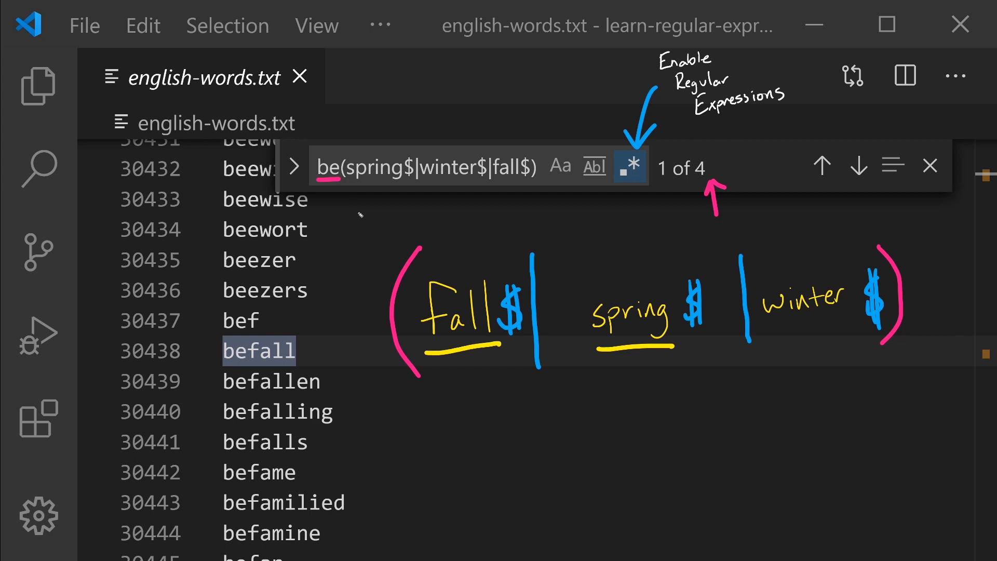
{"action": "mouse_move", "coordinate": [394, 321]}
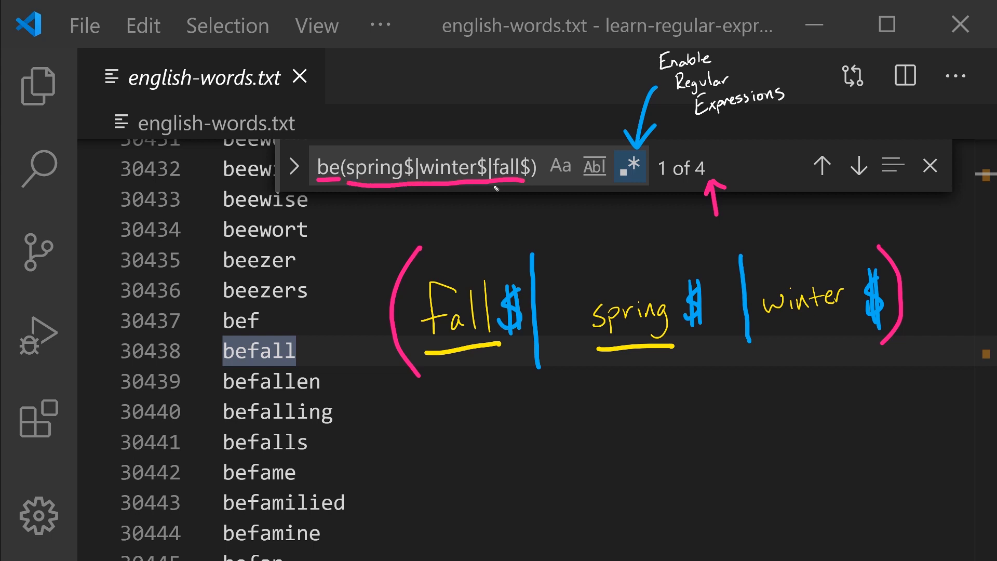
{"action": "mouse_move", "coordinate": [427, 196]}
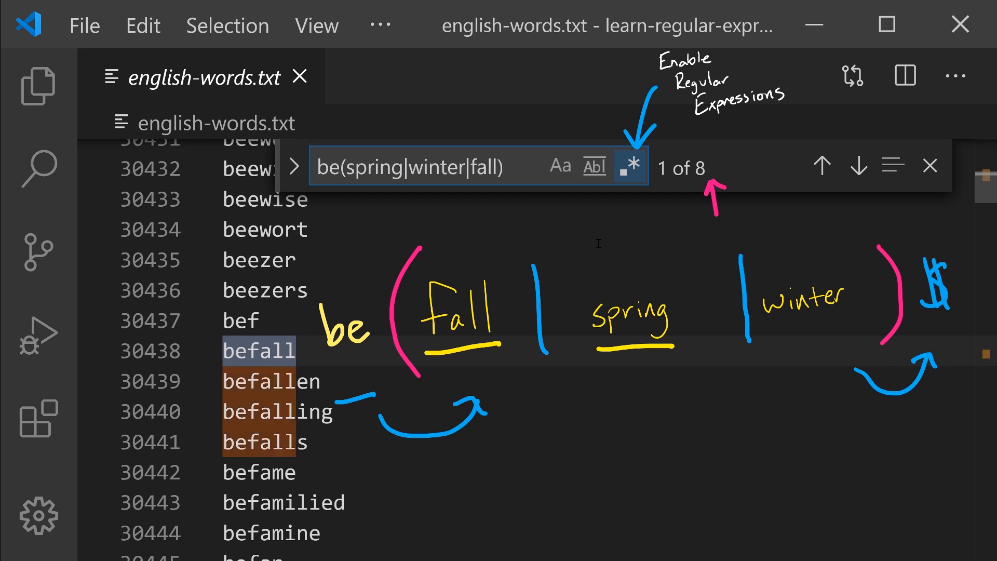
Place a single $ after the closing parenthesis to form be(spring|winter|fall)$
{"action": "type", "text": "$"}
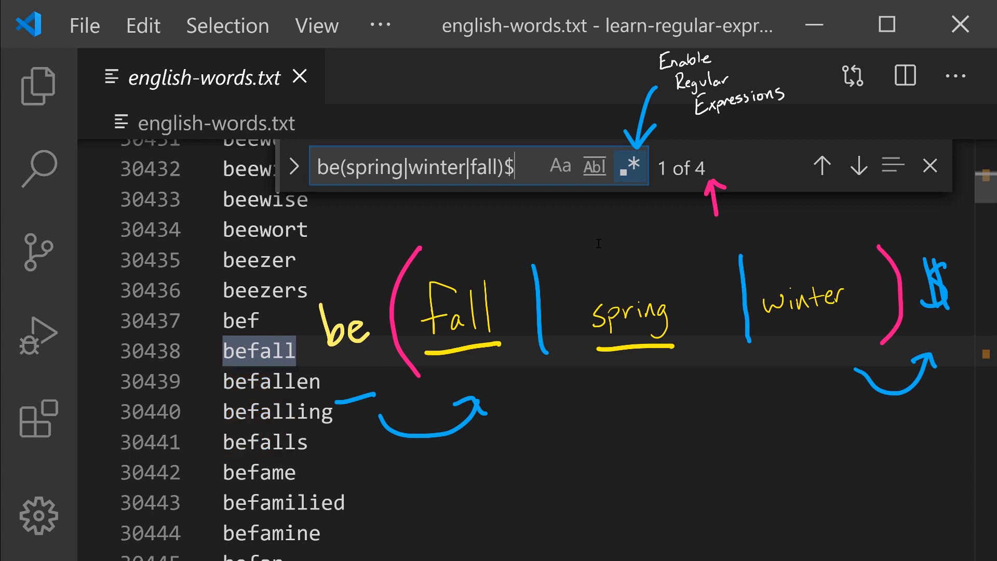